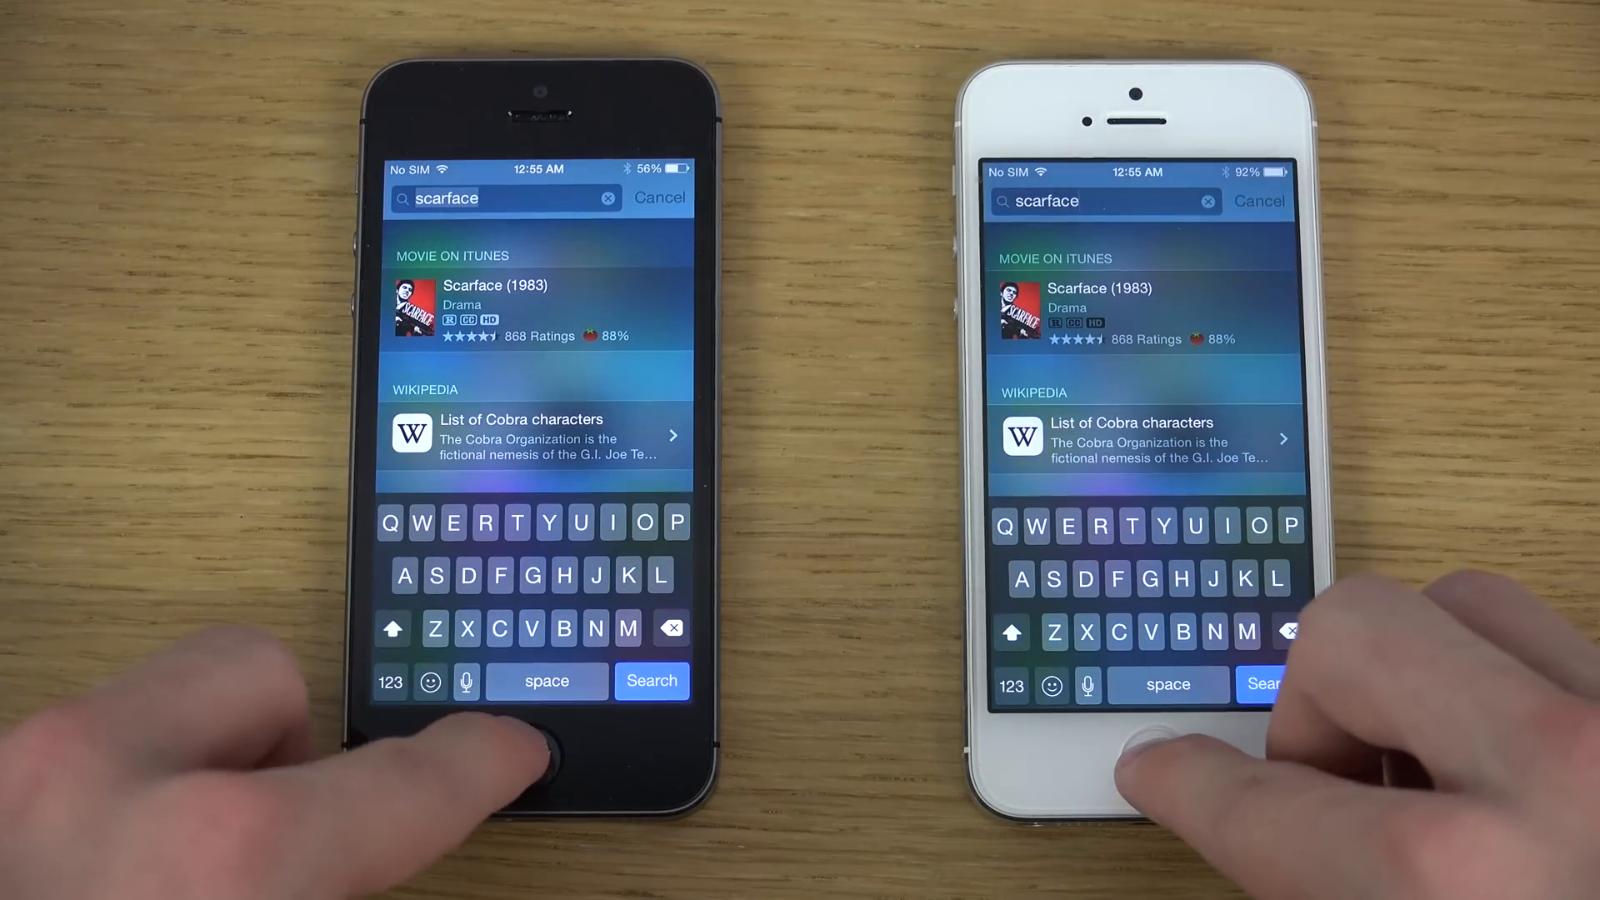
Clear the Scarface query, begin an 'ang' search surfacing Angry Birds, then return both iPhones home
left_click(532, 737)
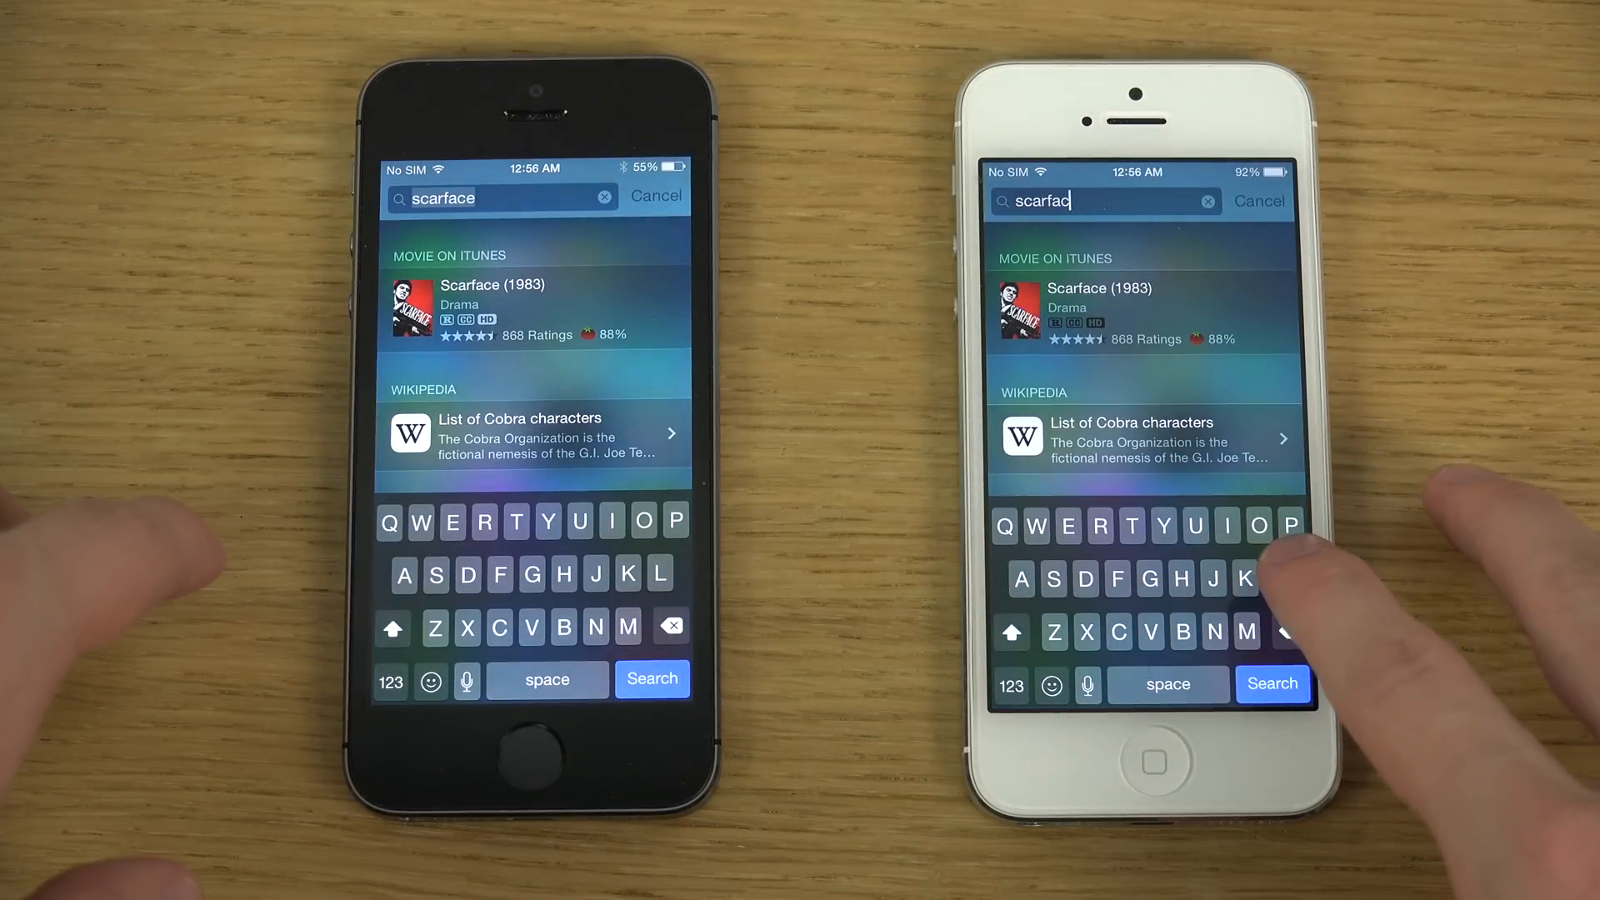
left_click(1208, 201)
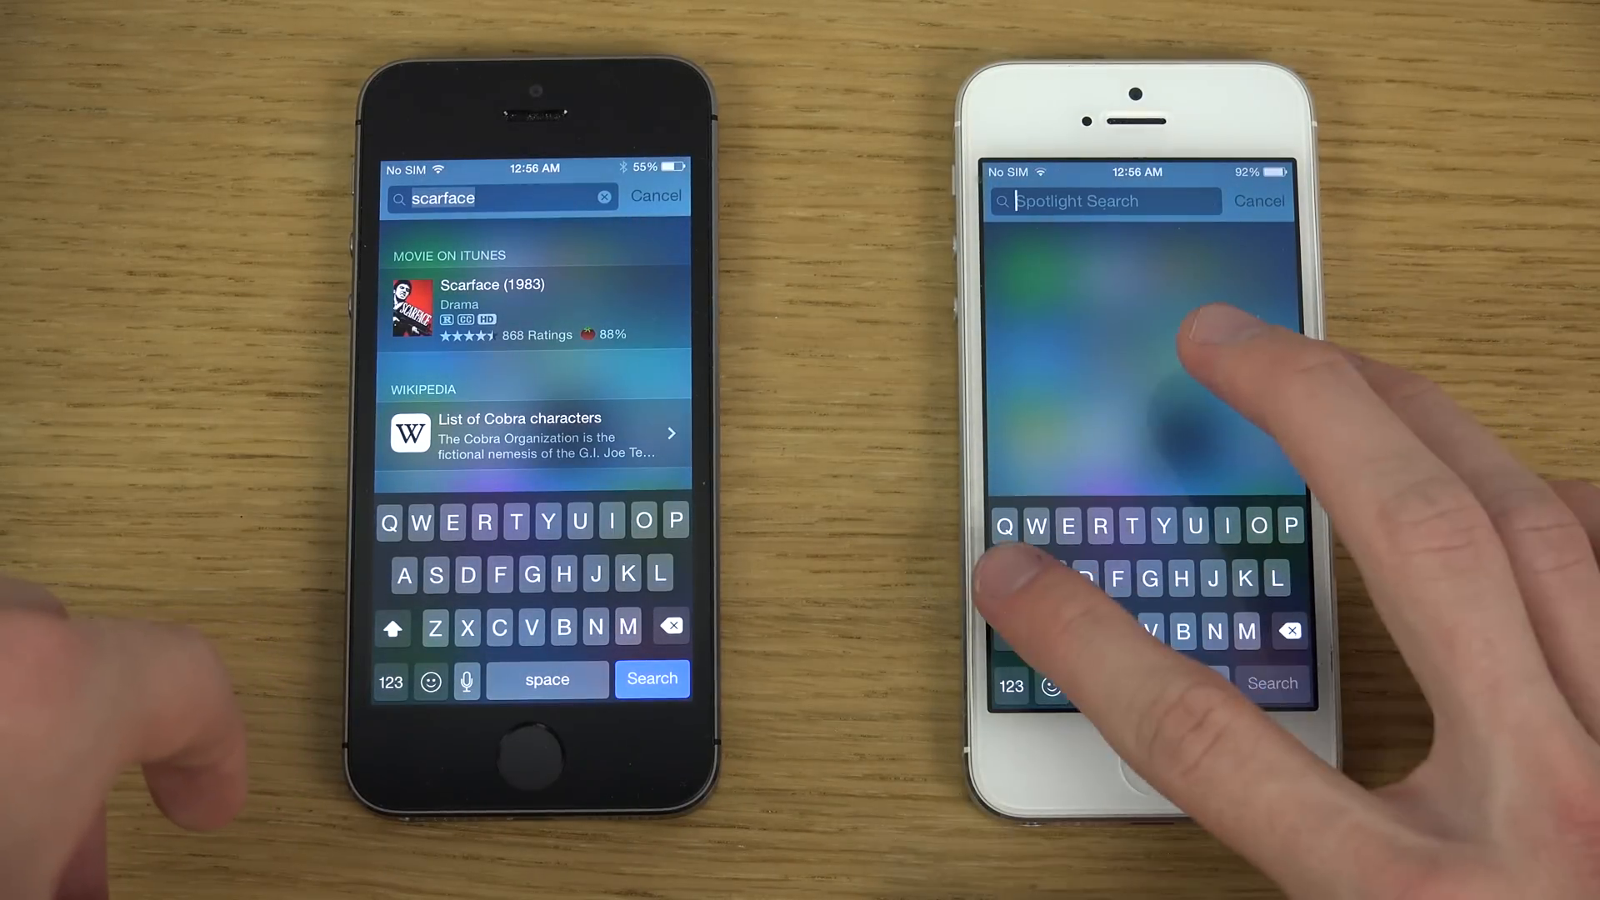
type("angry")
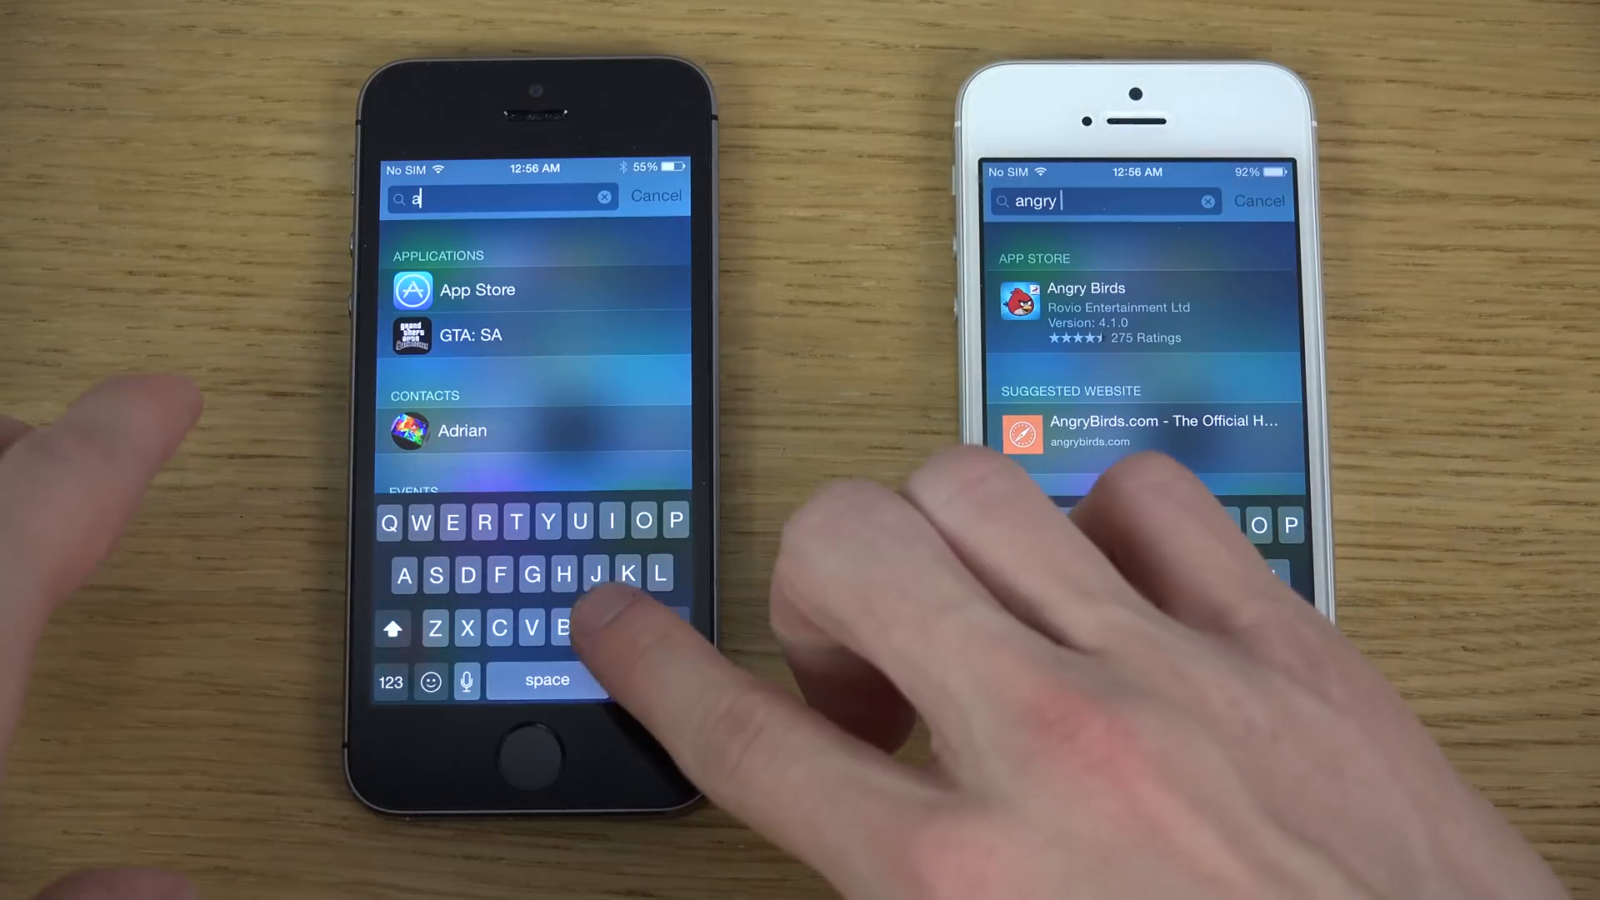
type("ng")
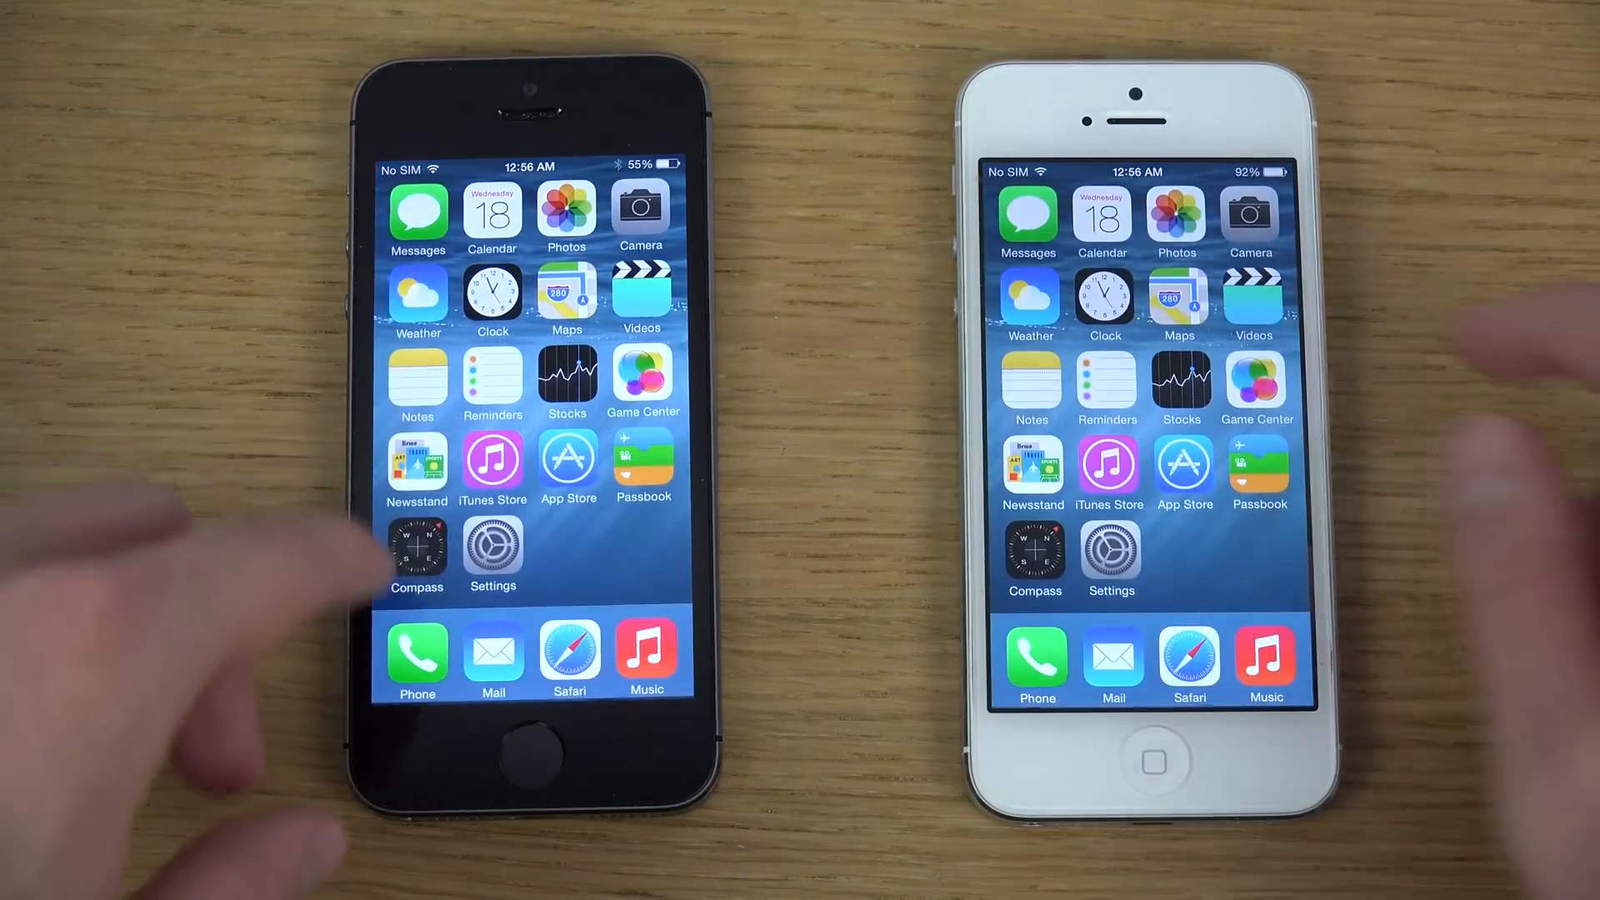
Search 'angry' on both iPhones, showing Angry Birds from the App Store and its website
type("angry")
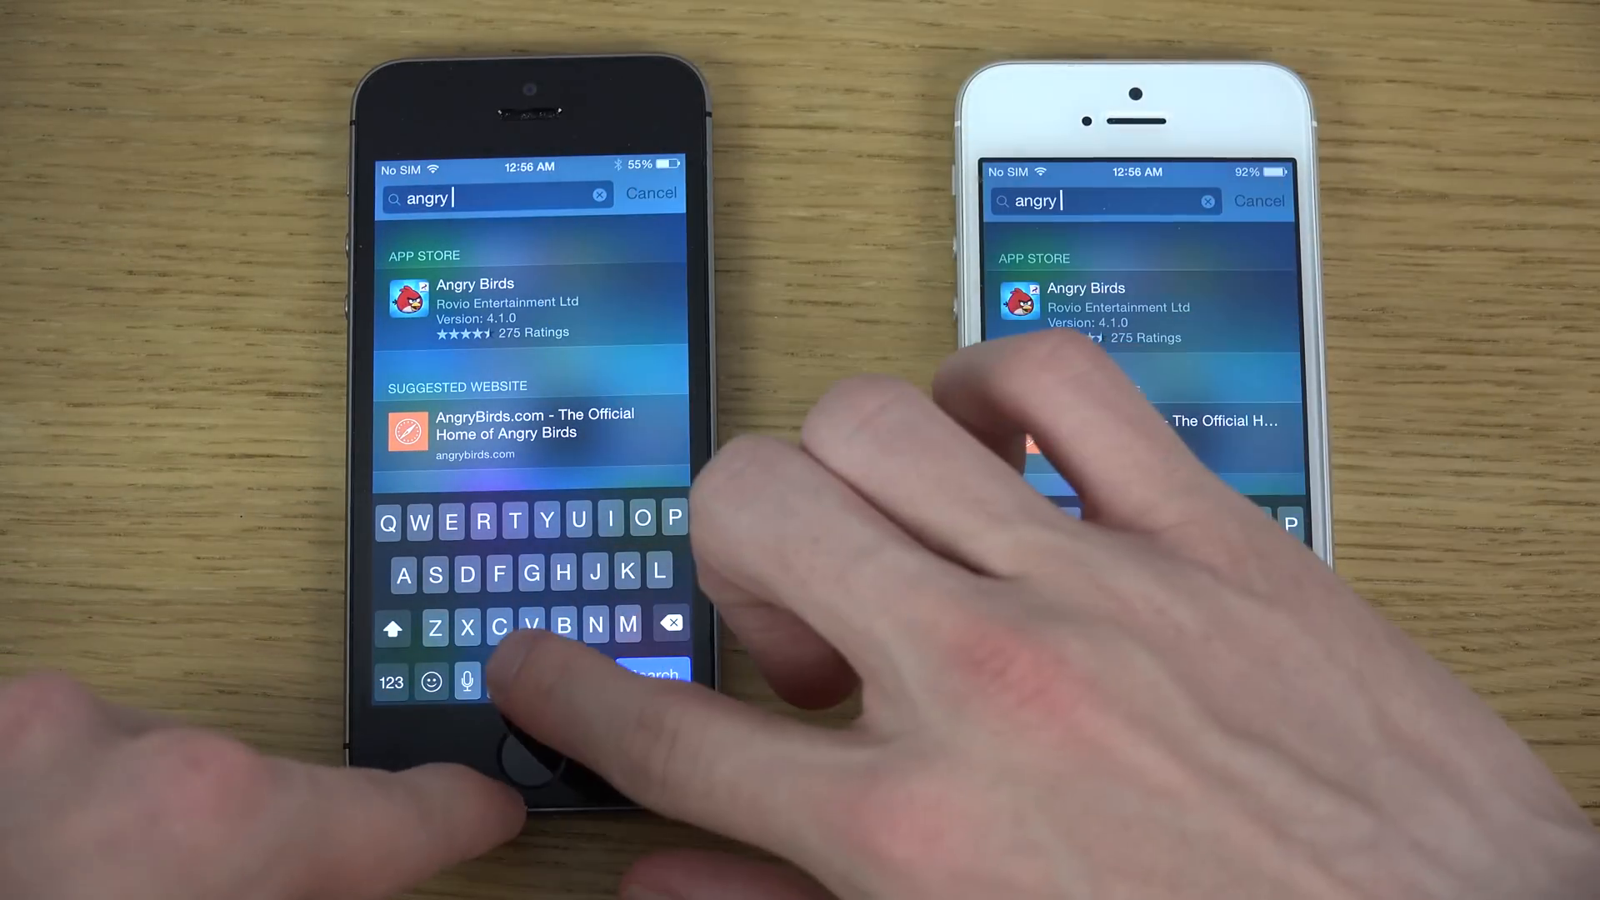
left_click(563, 572)
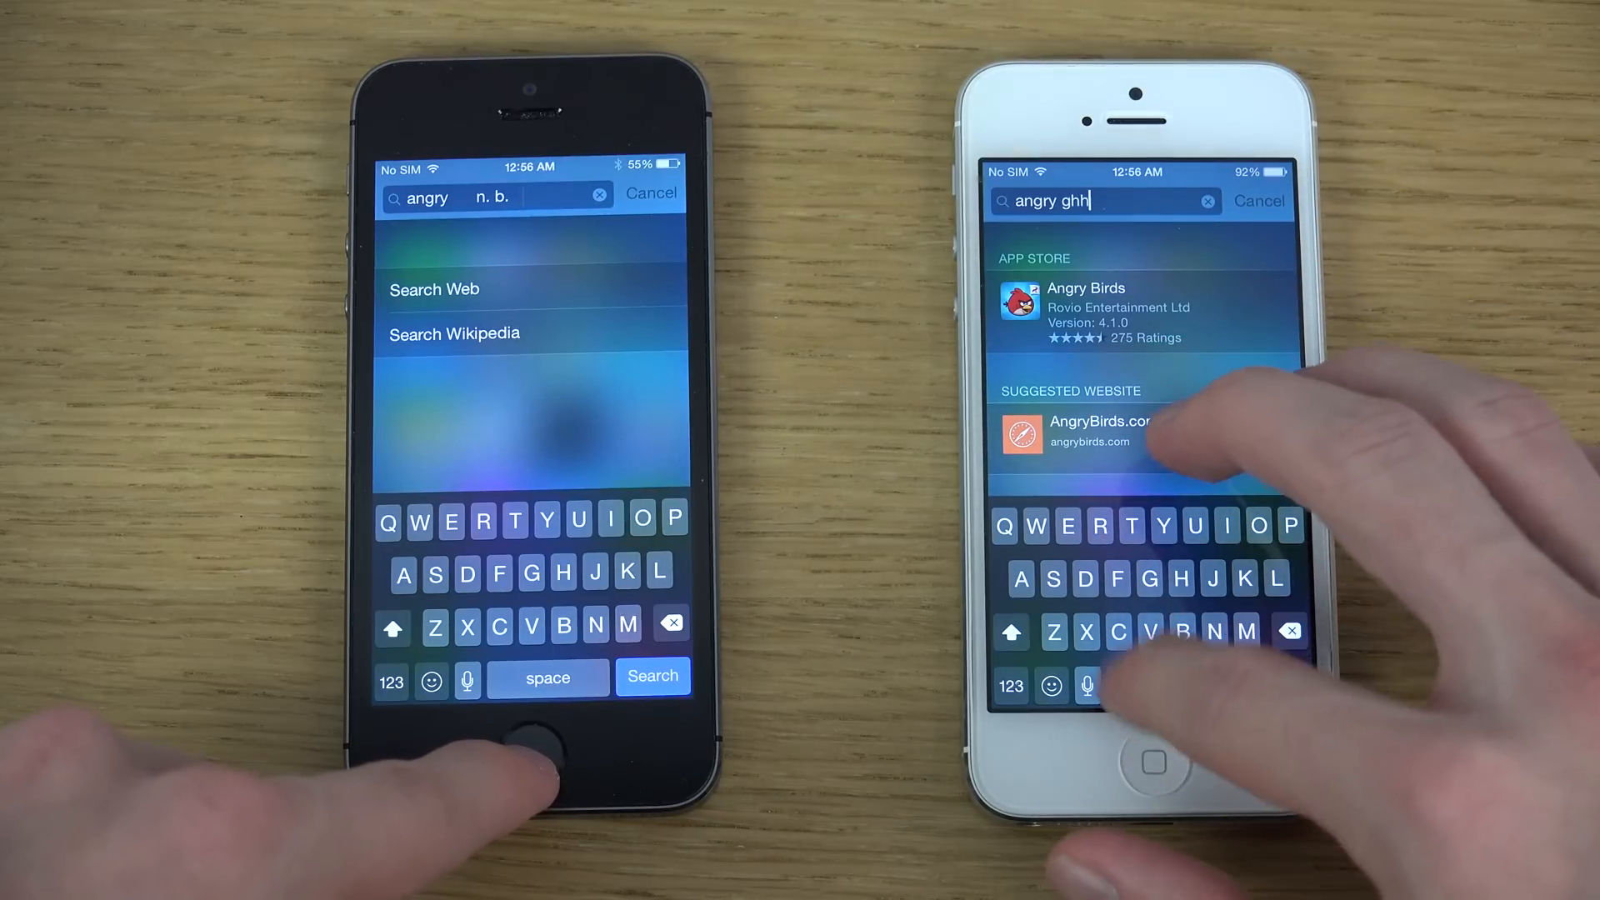
Append 'fghh' to both queries so only Search Web and Search Wikipedia remain
type("fghh")
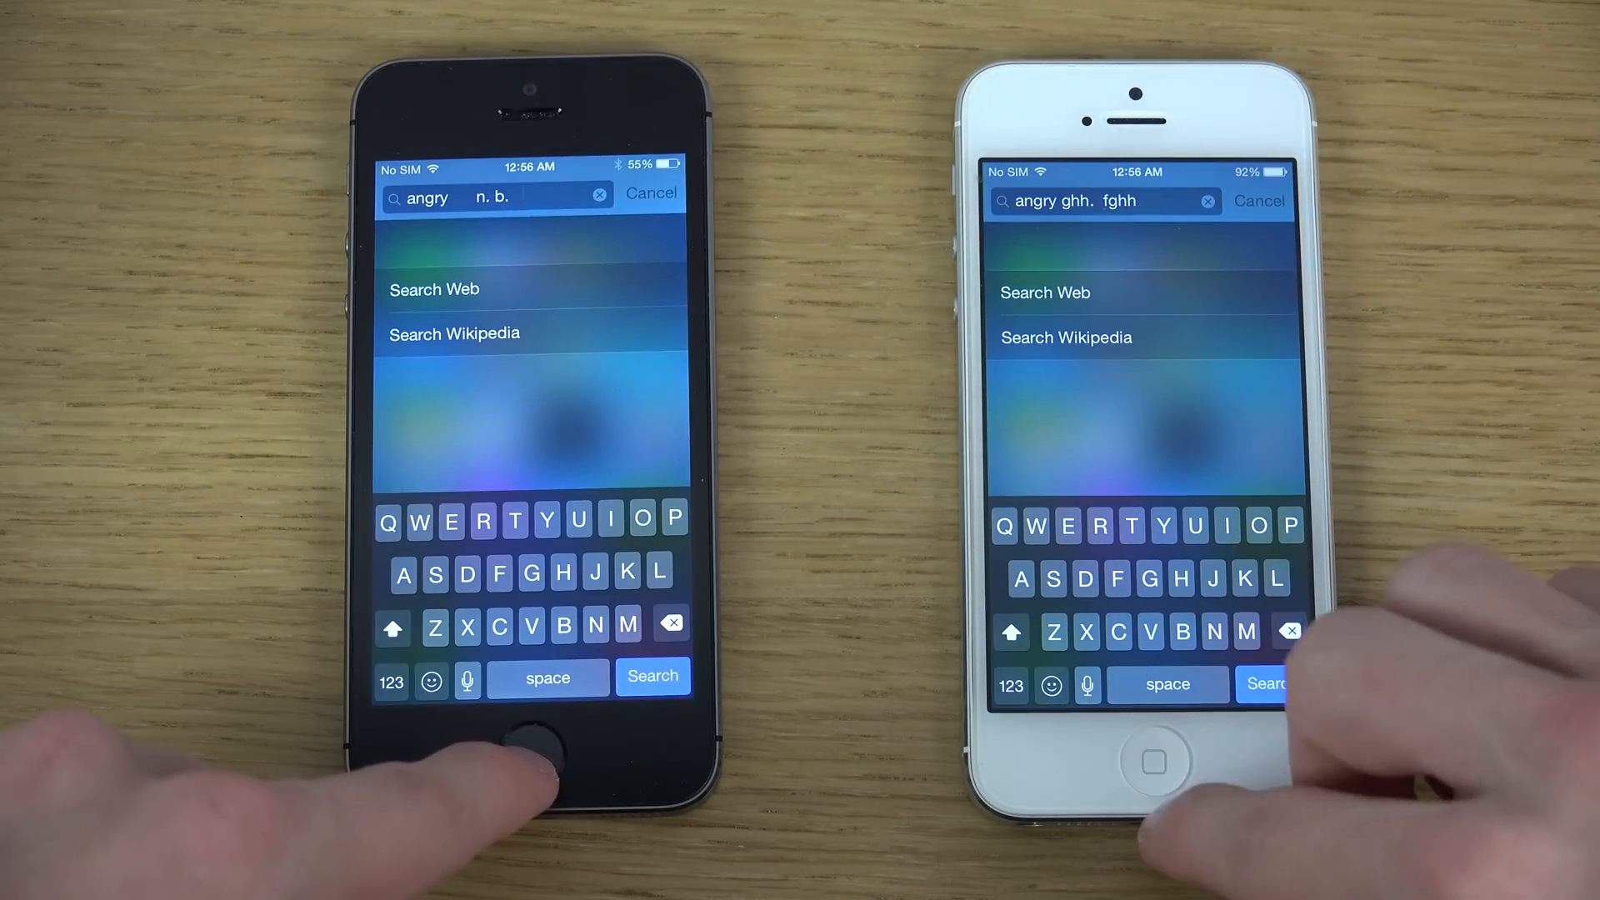